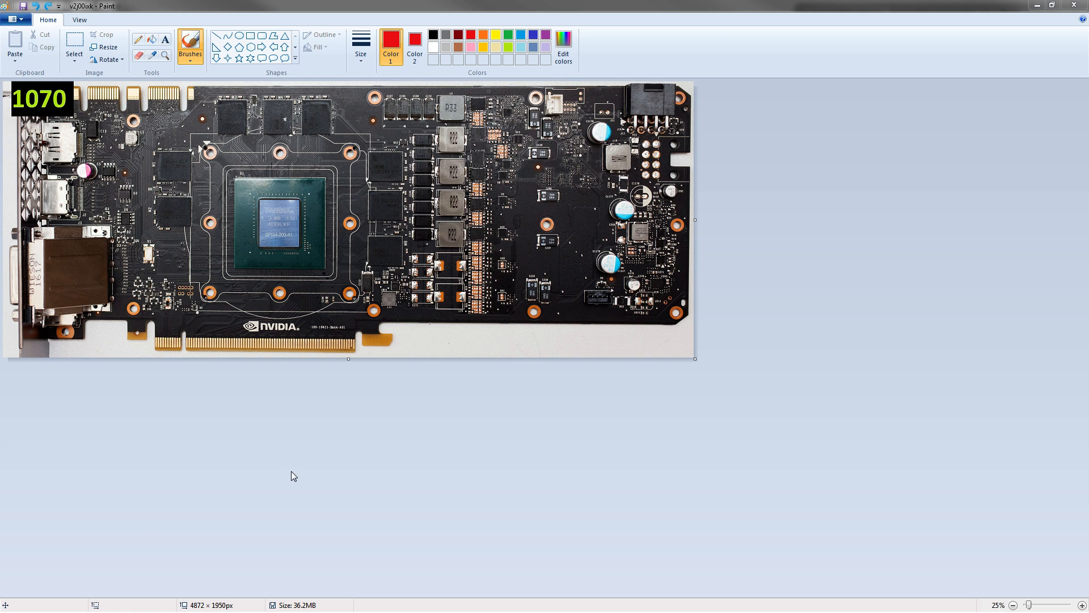
mouse_move(282, 475)
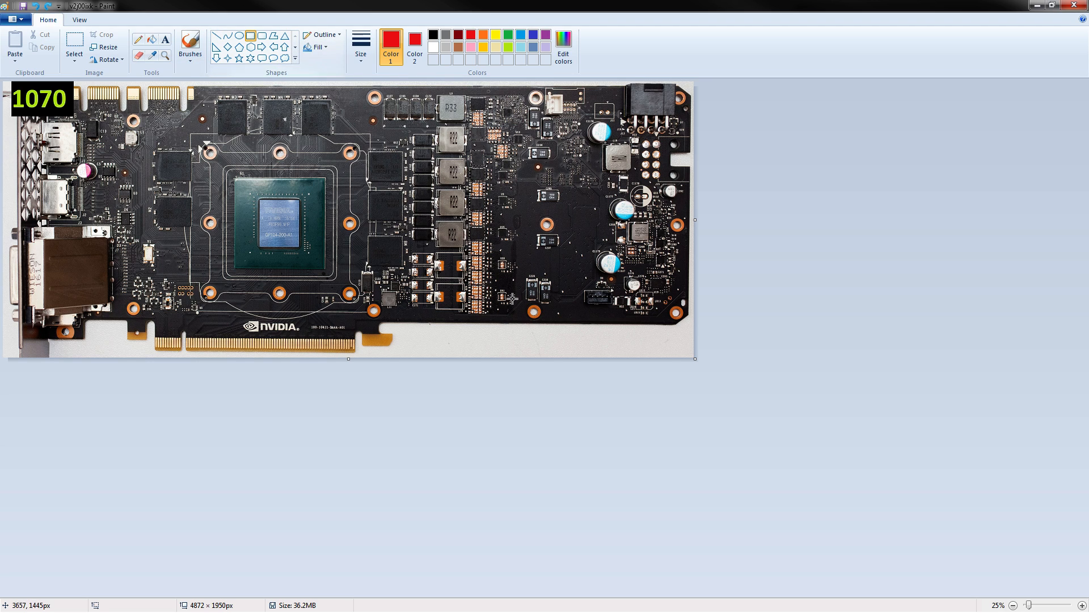
Draw a red freehand loop around the R22 chokes and MOSFETs on the 1070 board.
click(189, 43)
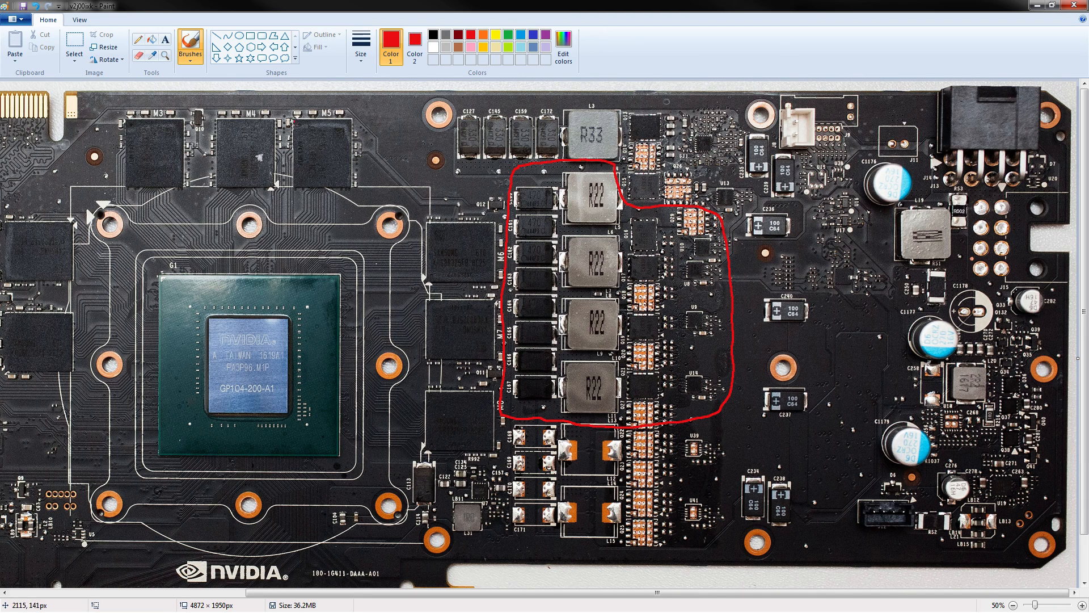
drag(376, 108, 278, 202)
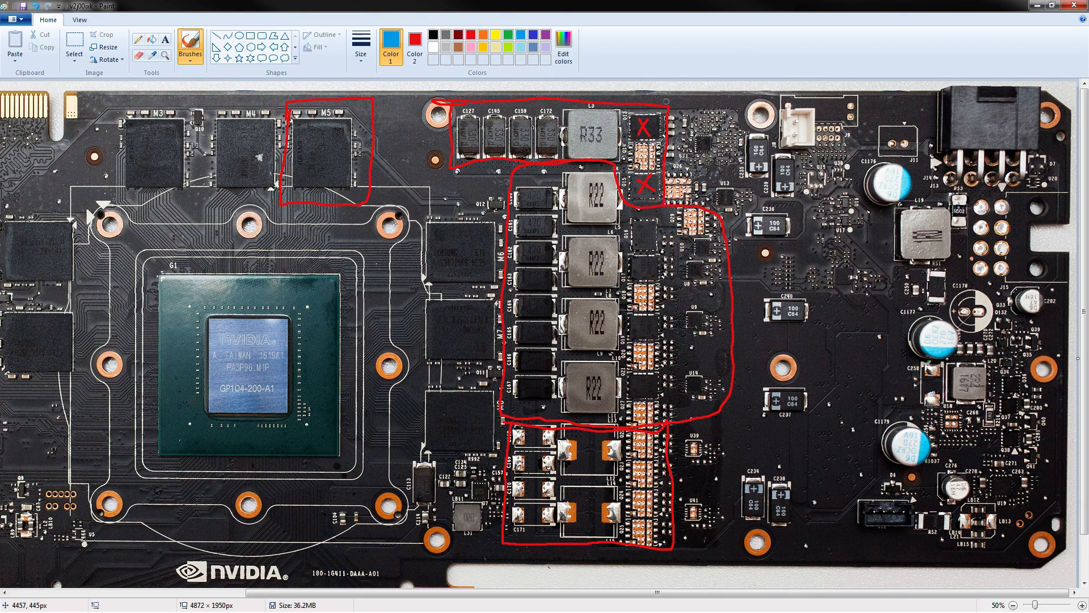
mouse_move(962, 206)
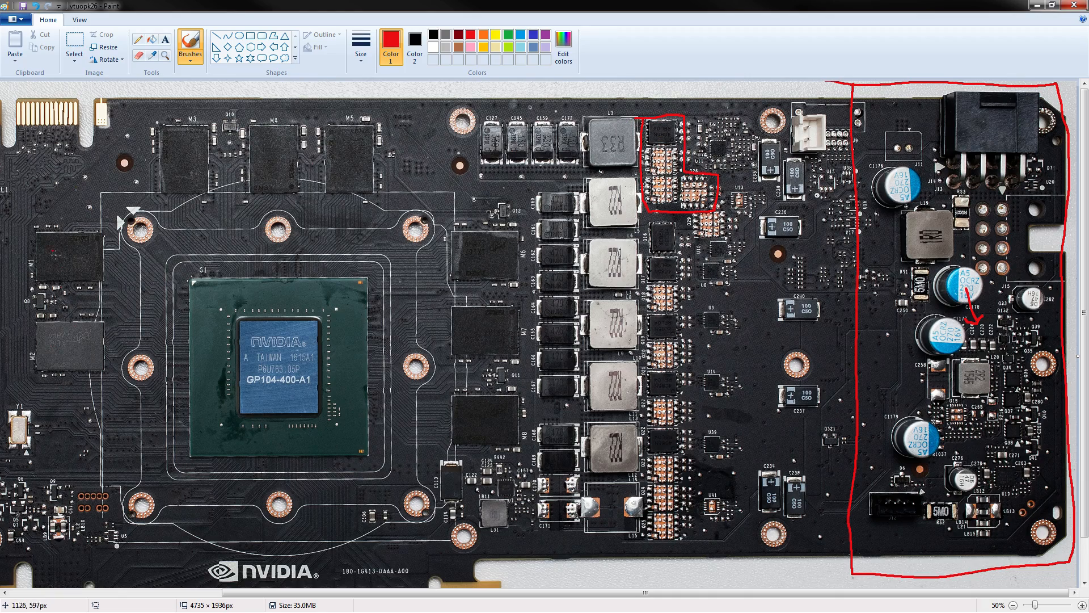
Draw a red freehand outline around a memory chip near the top of the GTX 1080 board.
drag(252, 121, 251, 202)
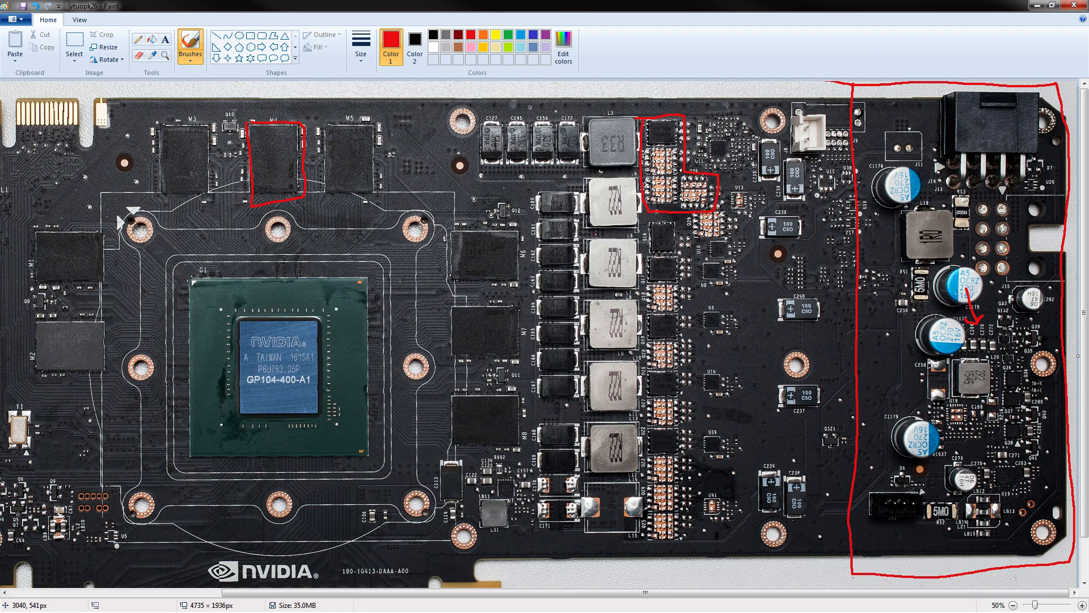
mouse_move(653, 97)
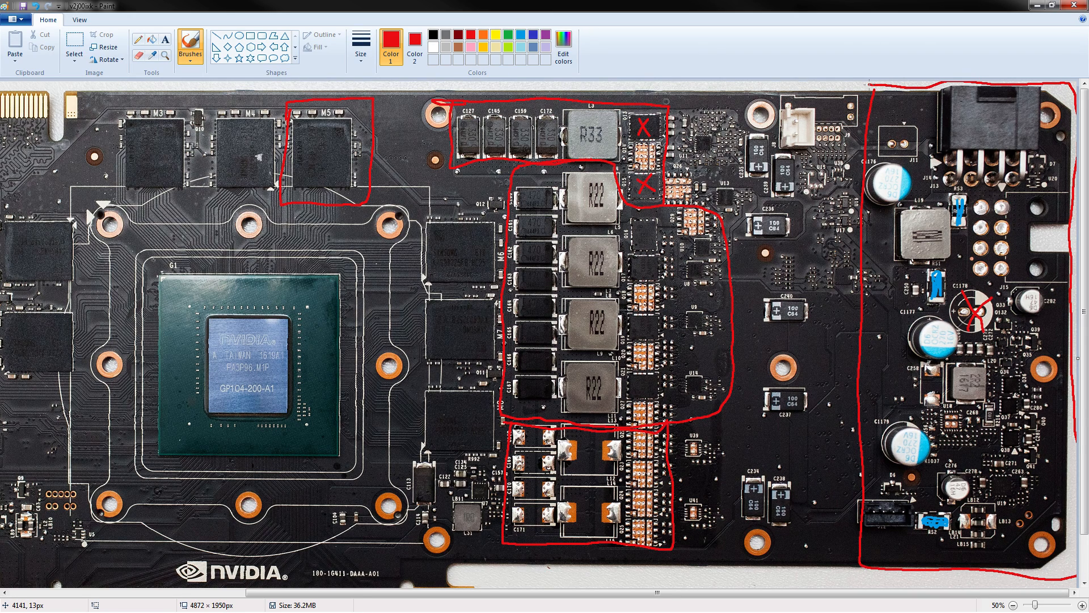
mouse_move(888, 82)
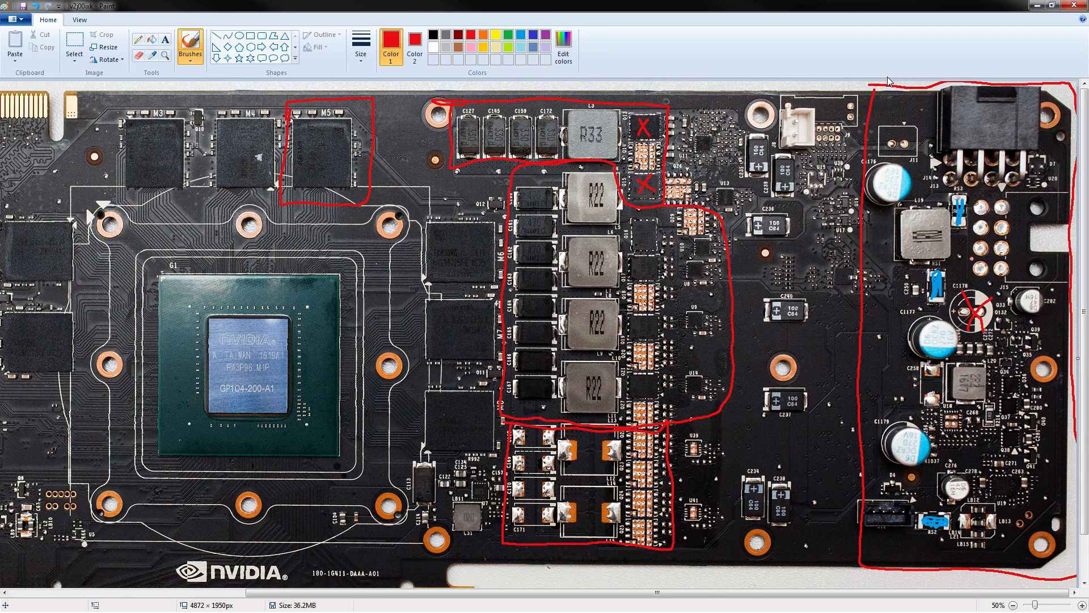
mouse_move(960, 68)
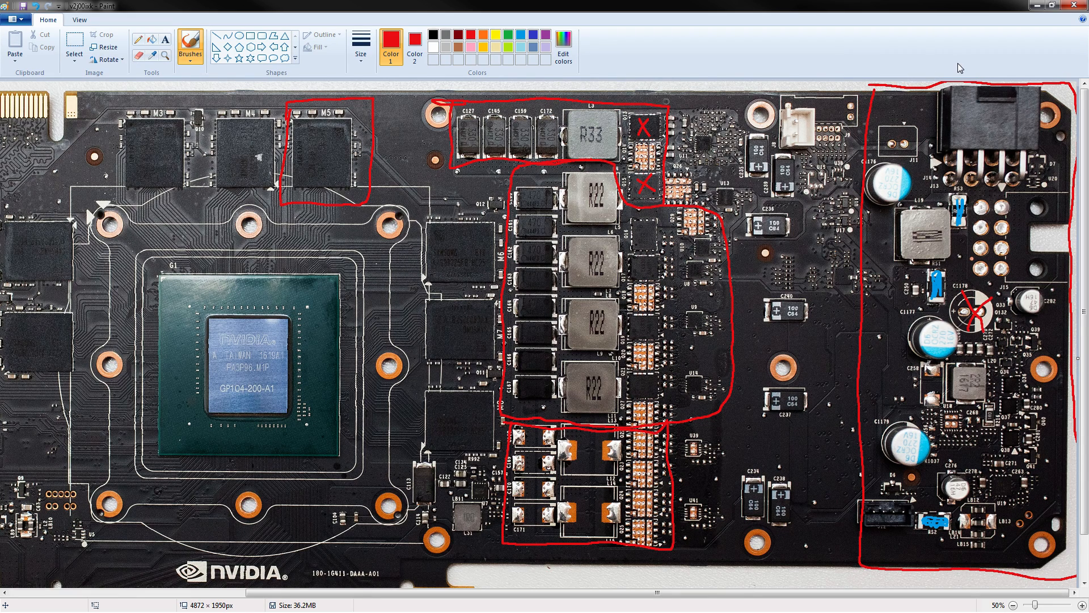